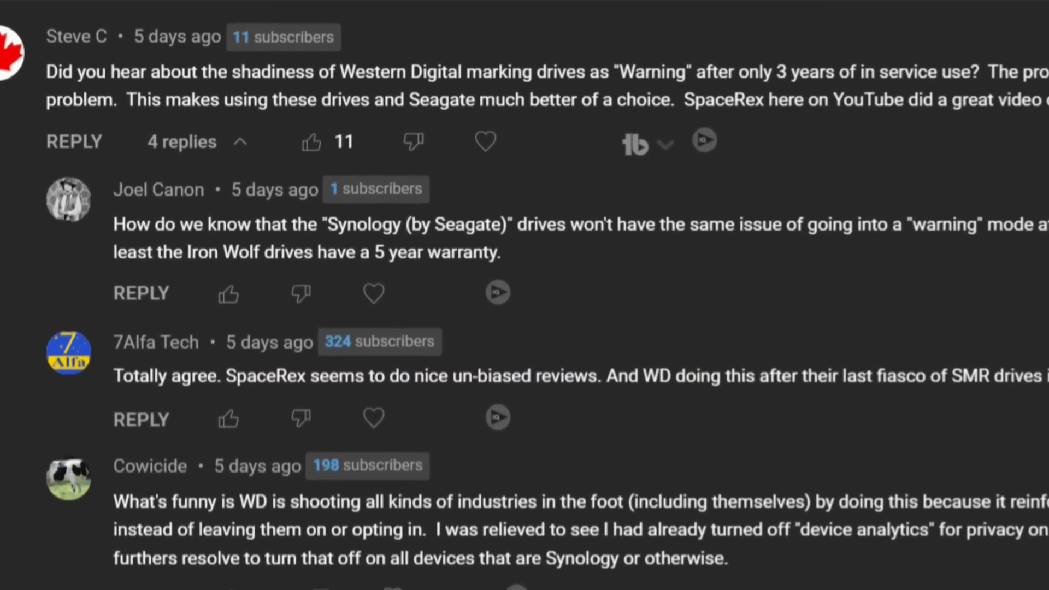
# Scroll the YouTube page around the 'Are WD Drives a Time Bomb?' video and its comments.
pyautogui.scroll(-3)
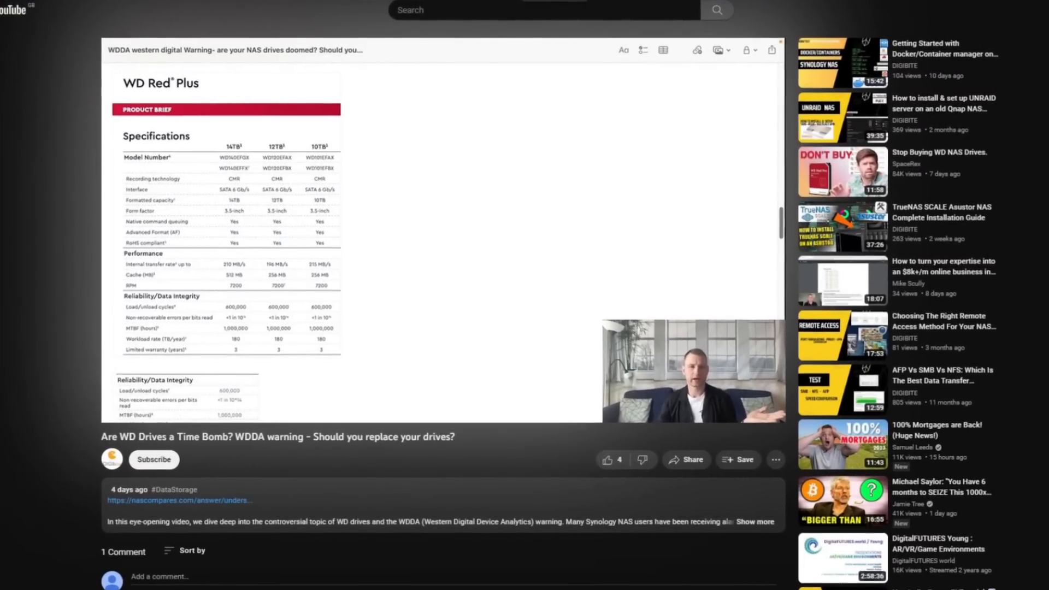
pyautogui.scroll(-3)
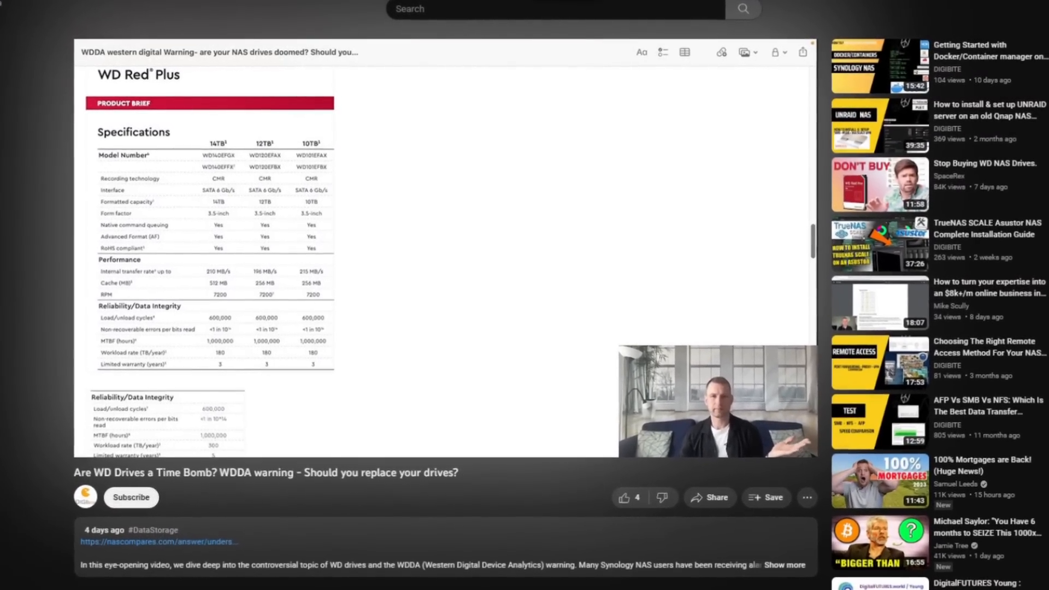
pyautogui.scroll(-3)
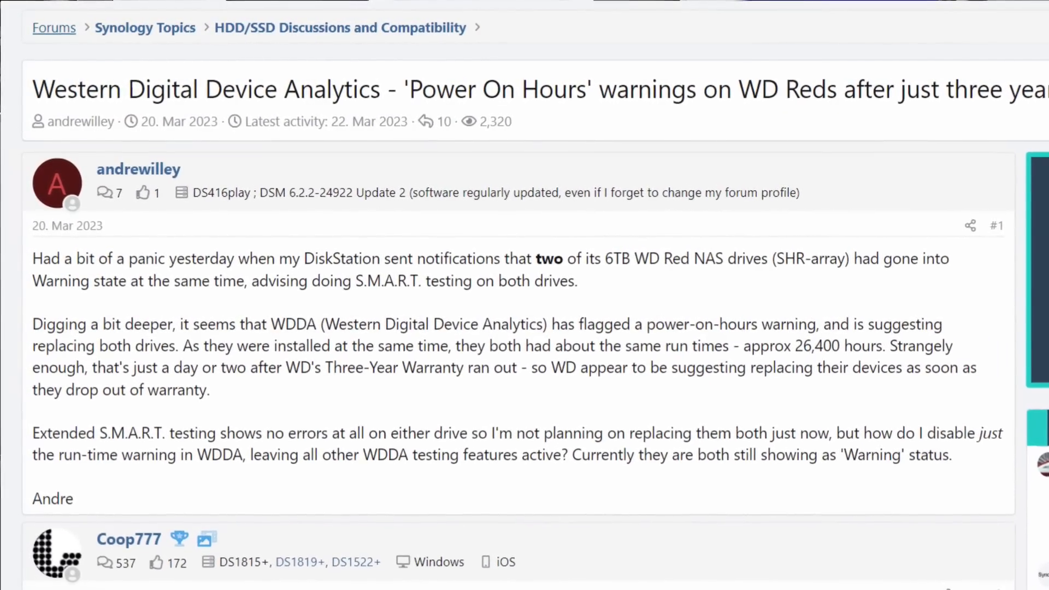
# Scroll through the SynoForum 'Warning from WDDA' thread about replacing the flagged drive.
pyautogui.scroll(-3)
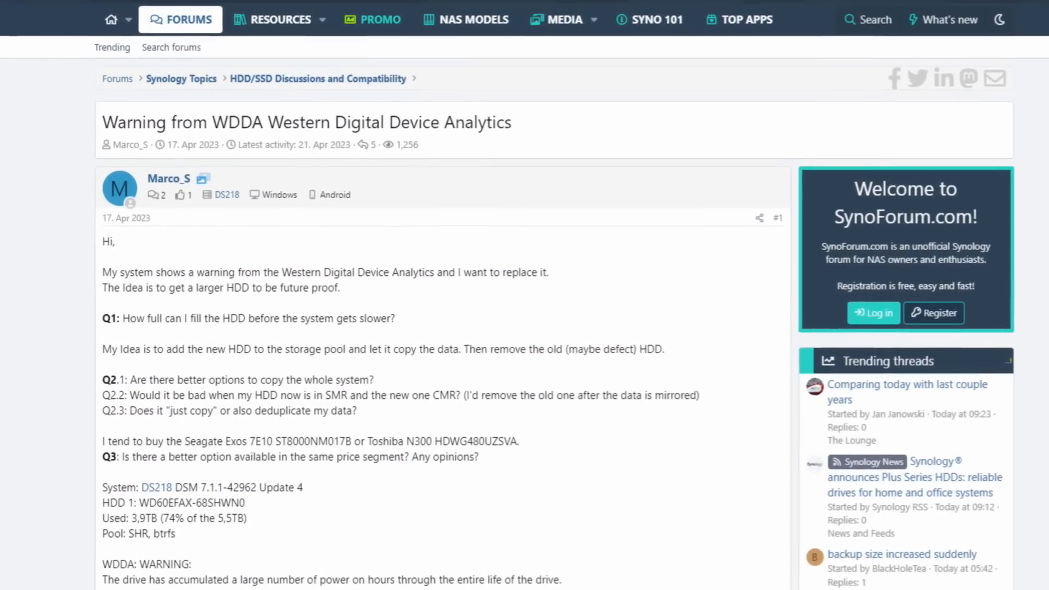
pyautogui.scroll(-3)
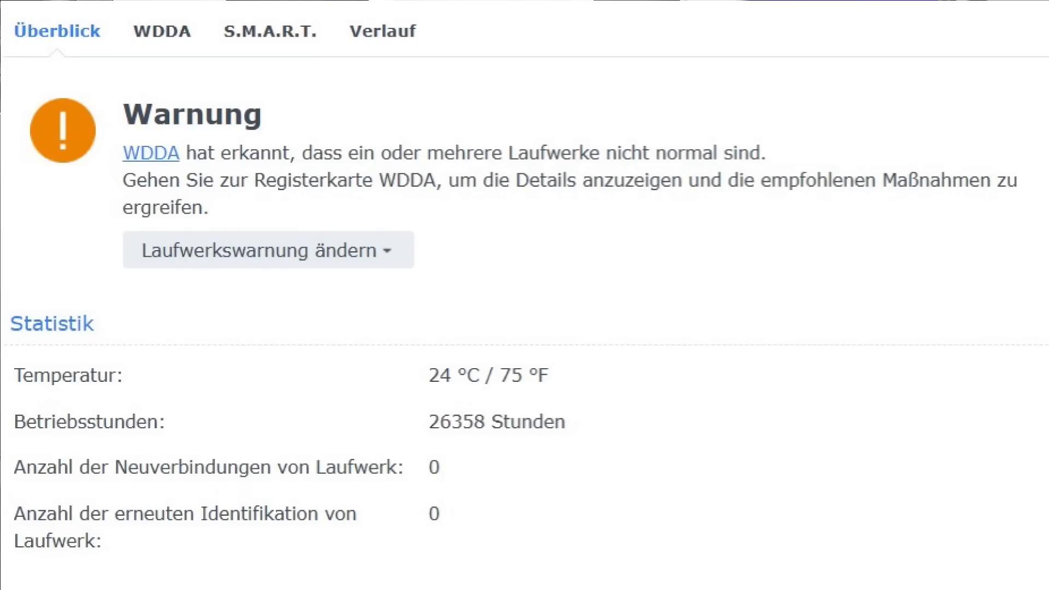
pyautogui.click(156, 31)
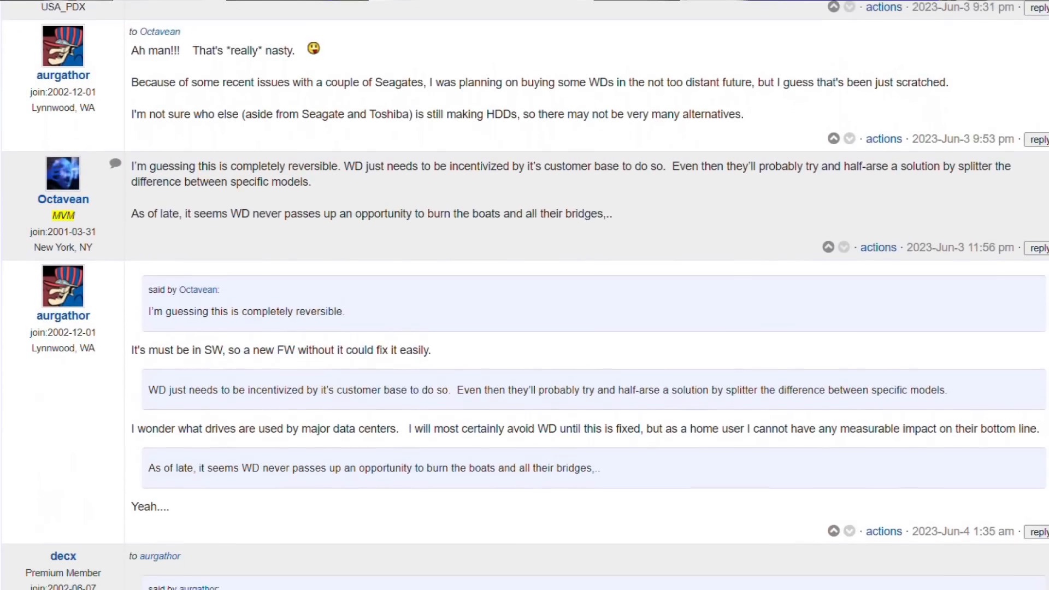
# Scroll down the DSLReports replies debating WD drive warnings and a firmware fix.
pyautogui.scroll(-3)
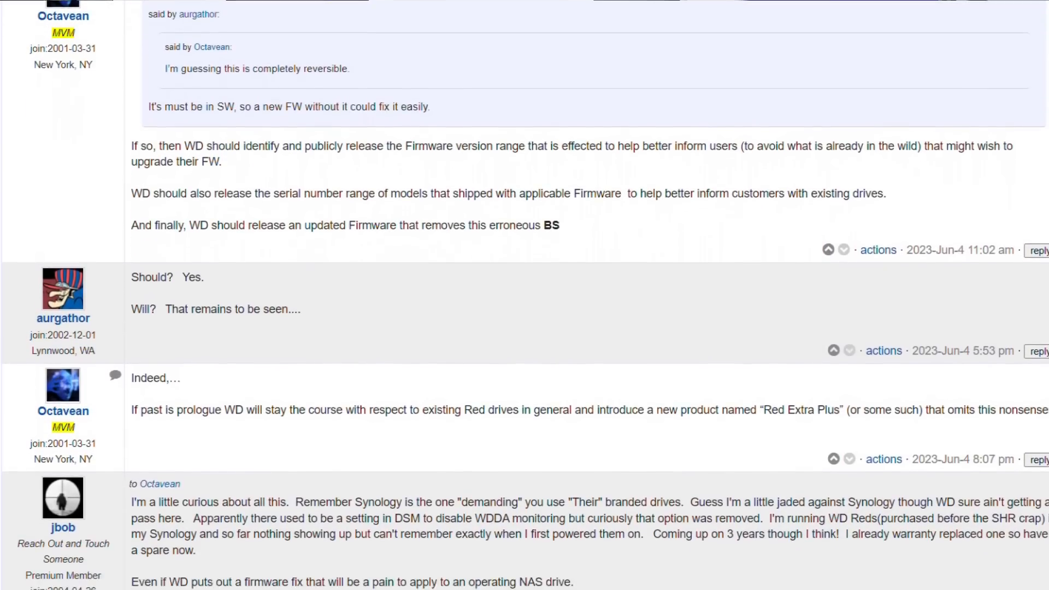
pyautogui.scroll(-3)
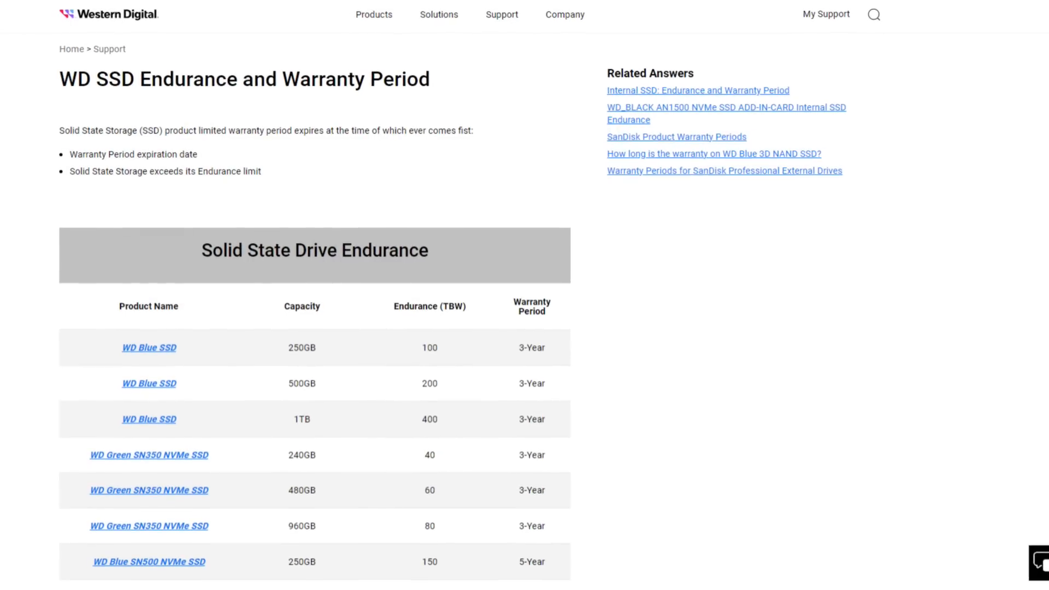
# Scroll the endurance table on the 'WD SSD Endurance and Warranty Period' page.
pyautogui.scroll(-3)
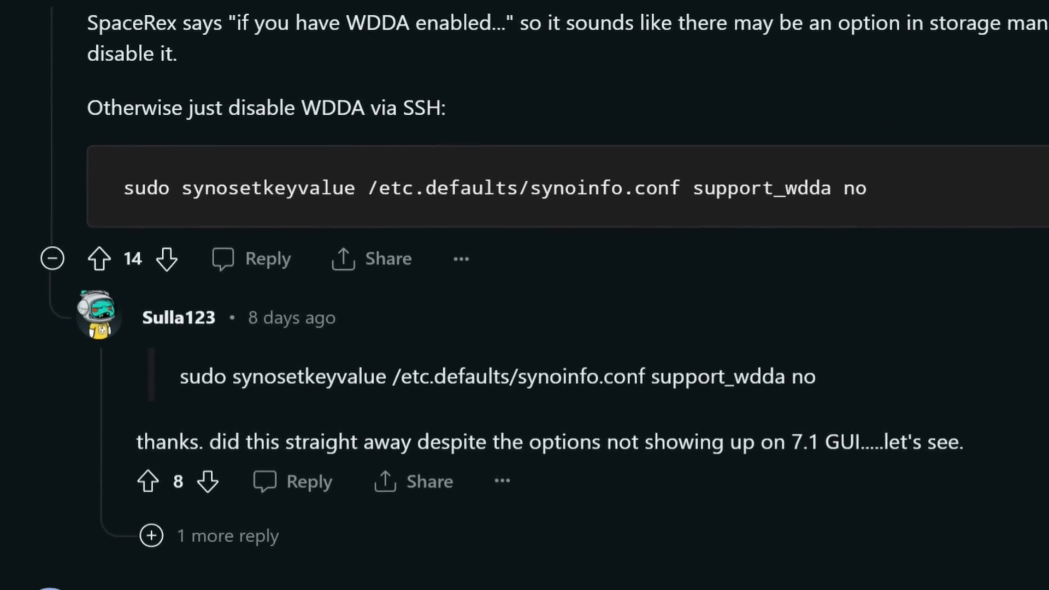
# Scroll to the Reddit comments sharing the synosetkeyvalue SSH command that disables WDDA.
pyautogui.scroll(-3)
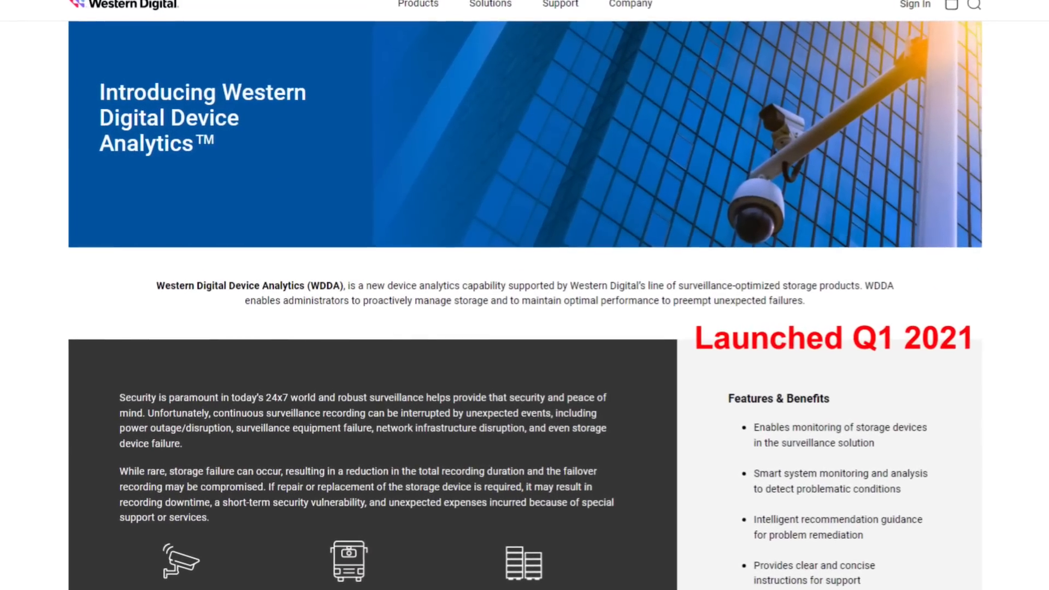
# Scroll down the WDDA introduction page to the overview and Features & Benefits.
pyautogui.scroll(-3)
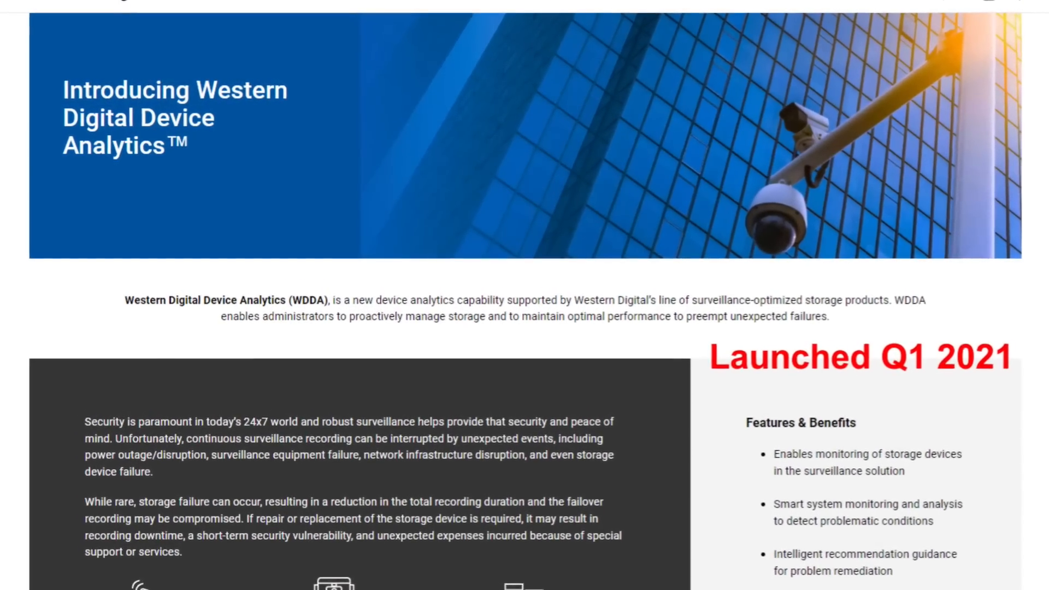